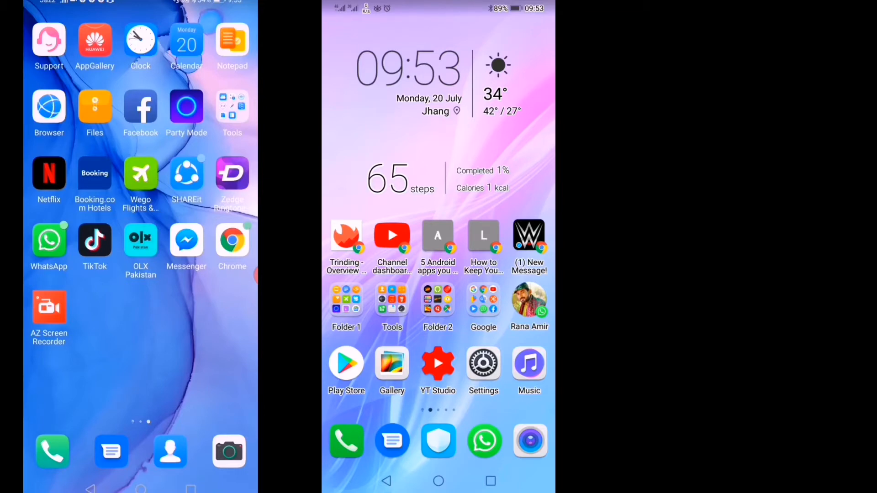
Open the Tools folder on the new phone and launch Phone Clone
left_click(232, 107)
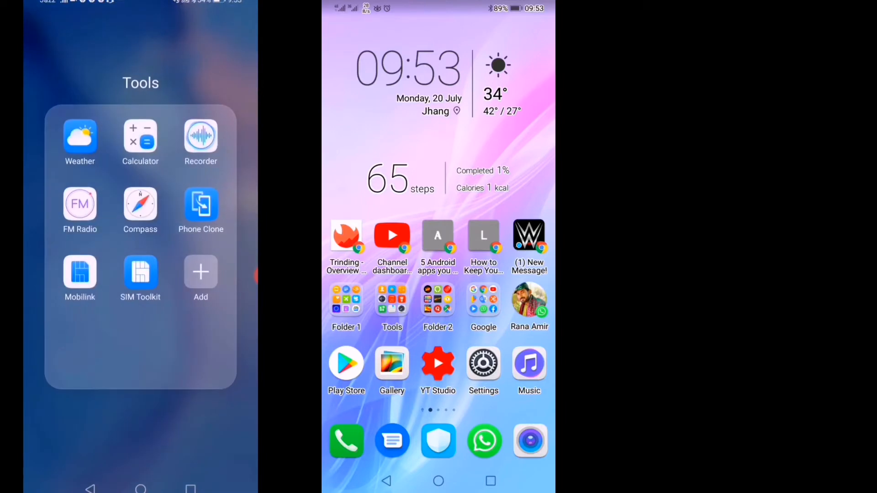
left_click(201, 204)
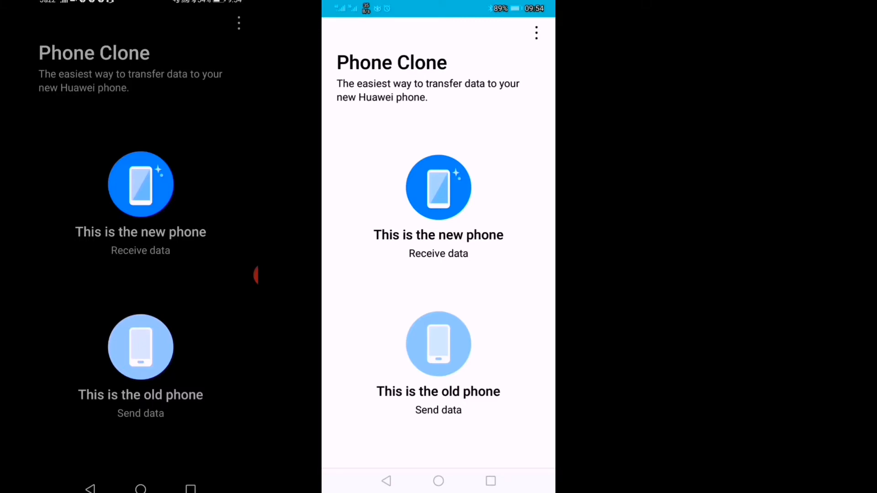
Choose 'This is the new phone' so the new phone becomes the receiver
left_click(438, 187)
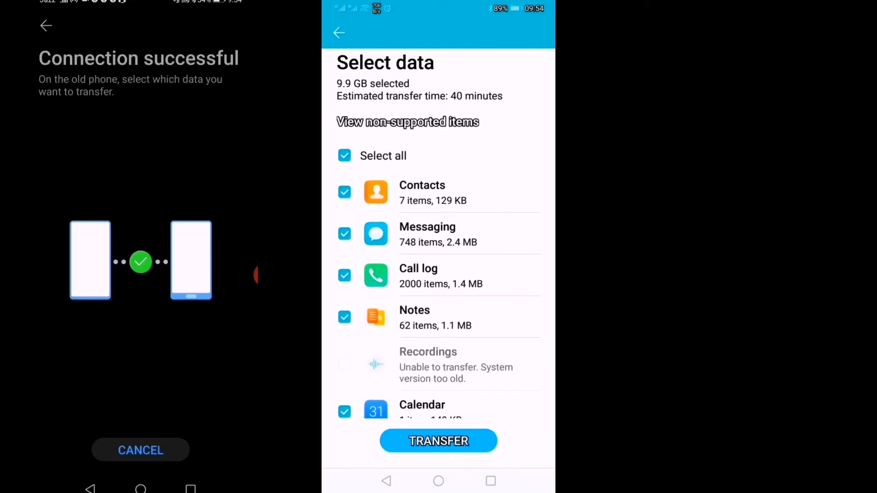
Untick Messaging, re-tick Calendar, review the categories and tap TRANSFER
left_click(344, 233)
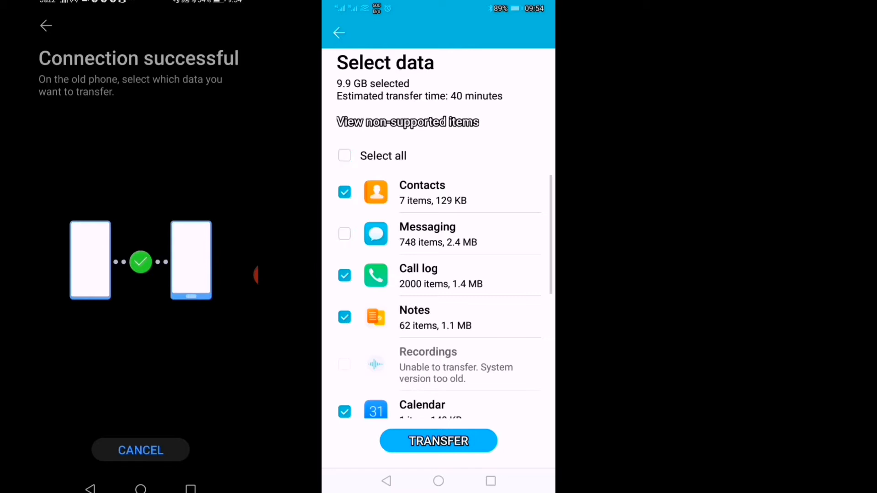
scroll("down", 3)
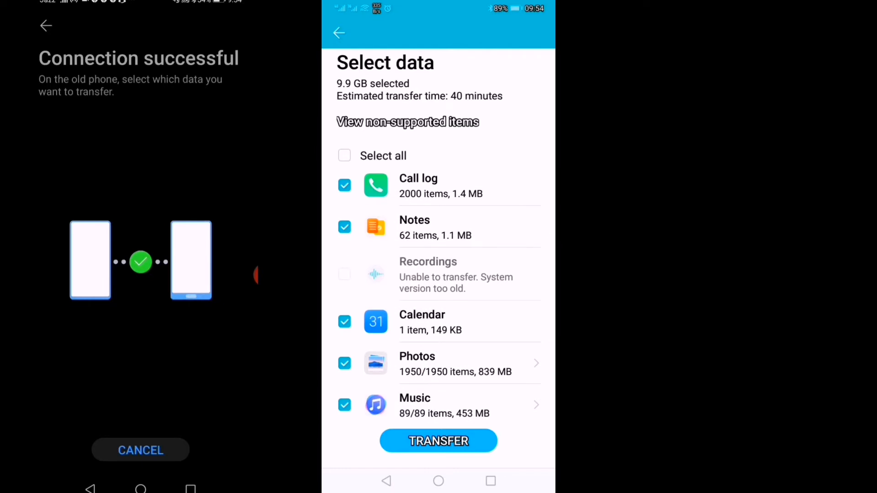
scroll("down", 3)
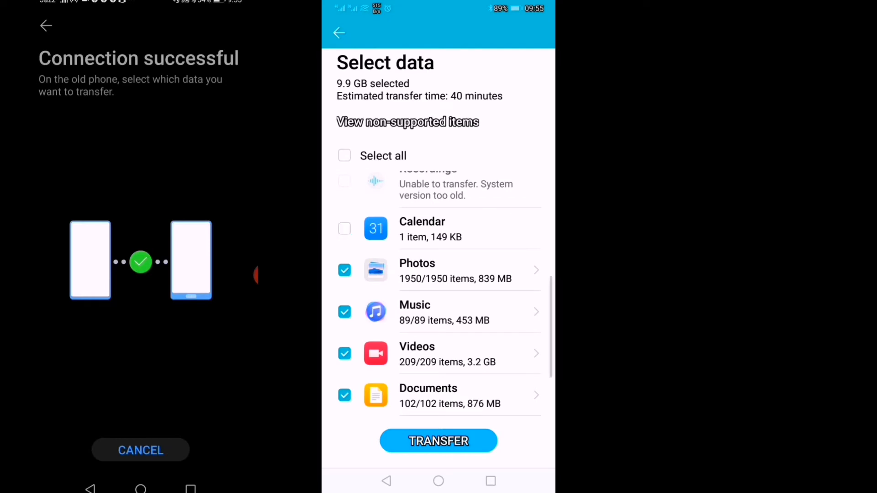
left_click(344, 229)
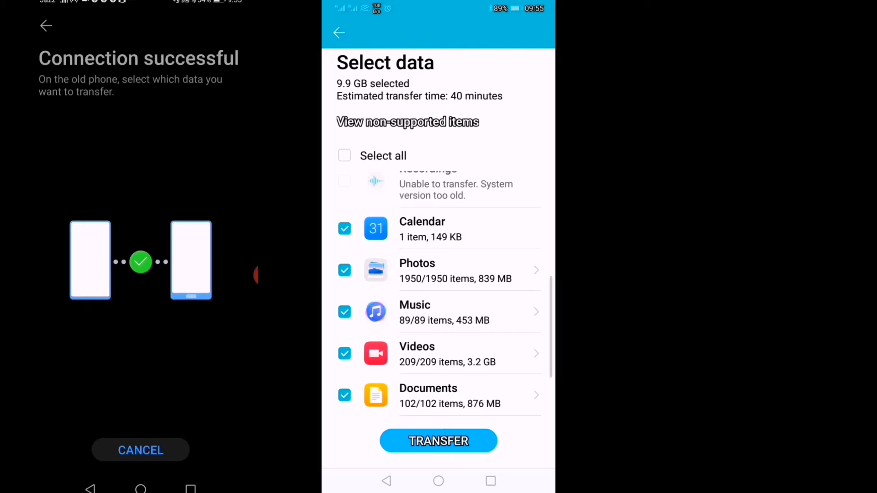
scroll("down", 3)
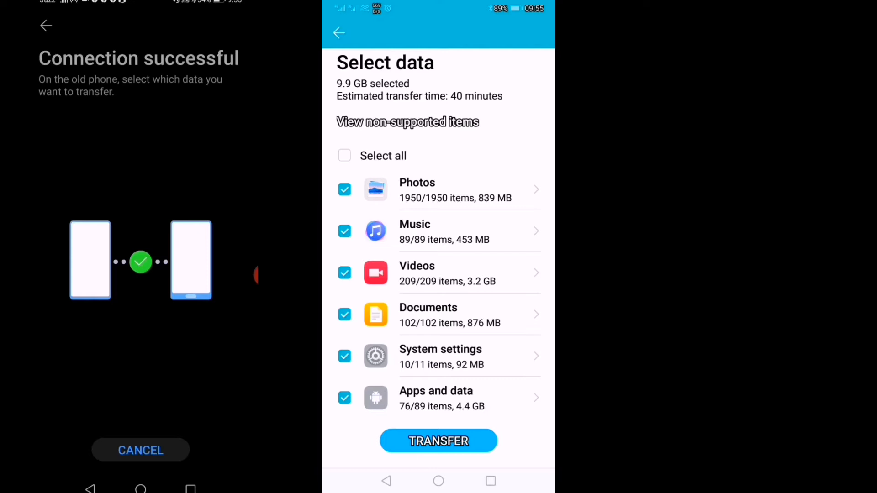
scroll("down", 3)
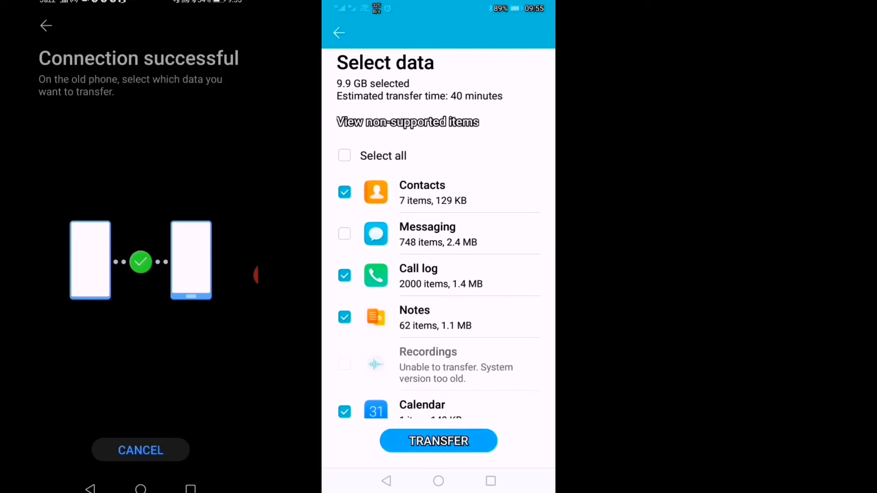
left_click(438, 441)
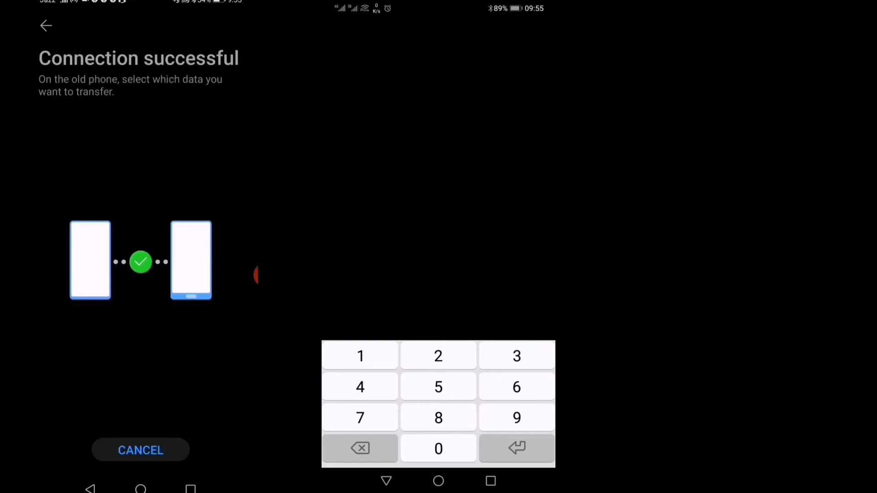
Enter the authorization code and accept the 'Not enough storage' WhatsApp warning
left_click(438, 355)
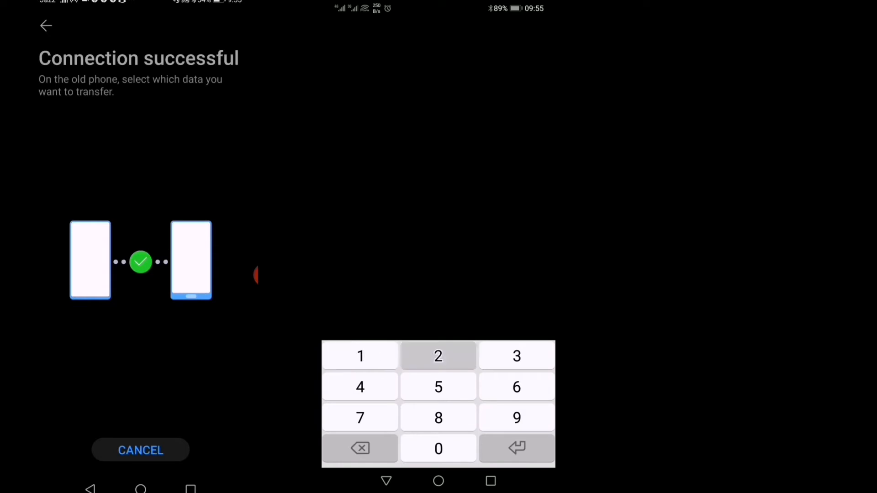
left_click(438, 357)
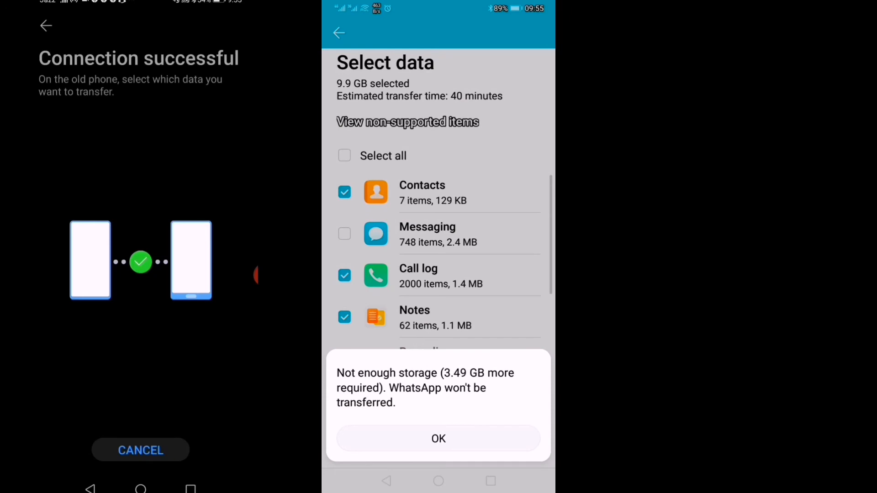
left_click(438, 439)
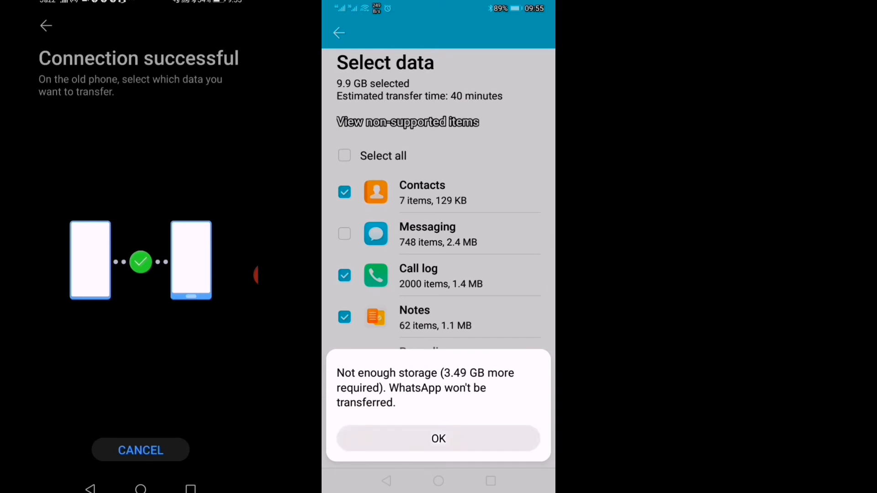
left_click(439, 438)
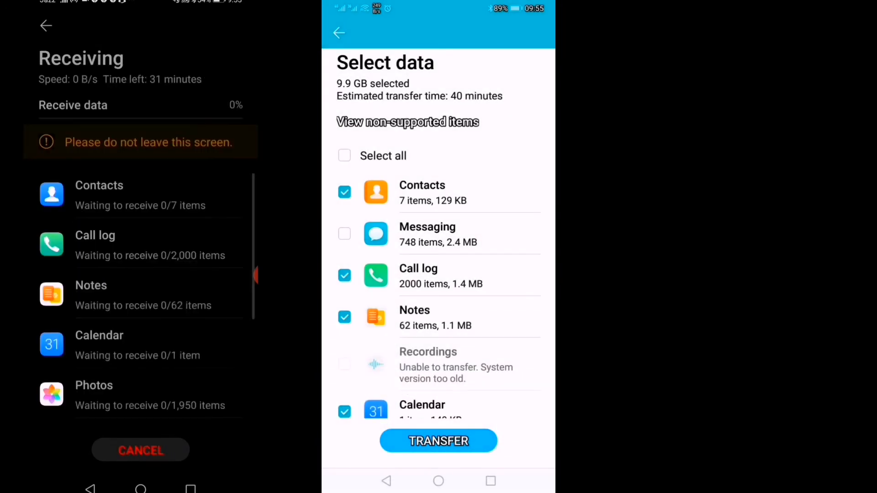
Close the transfer-complete and Sent notices, then decline the cloud backup prompt
left_click(439, 441)
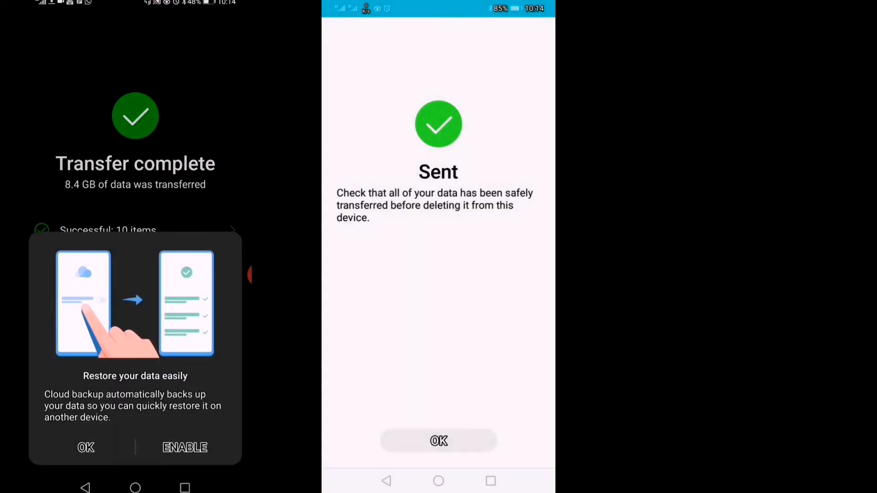
left_click(438, 442)
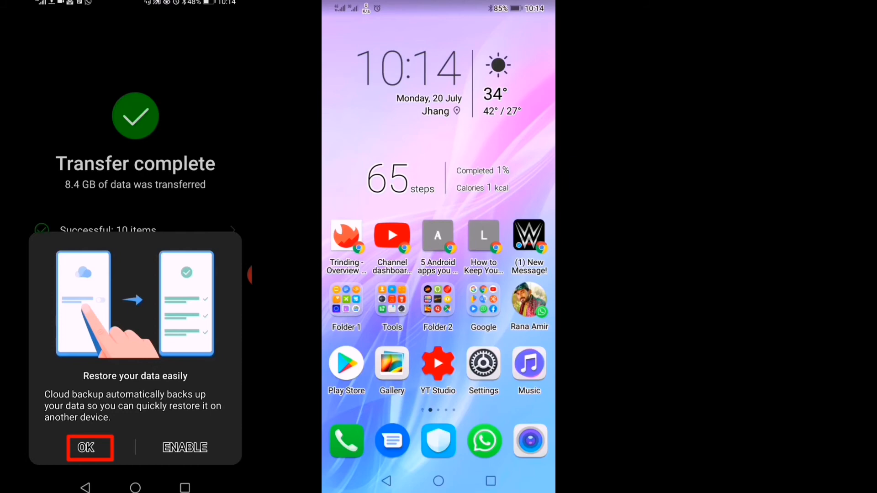
left_click(89, 448)
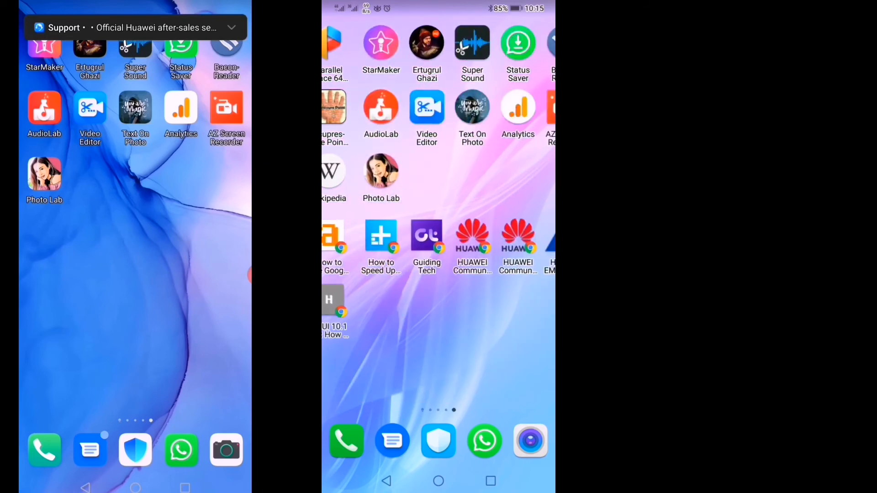
Swipe to Gallery and scroll through All photos to check the transferred images
scroll("left", 3)
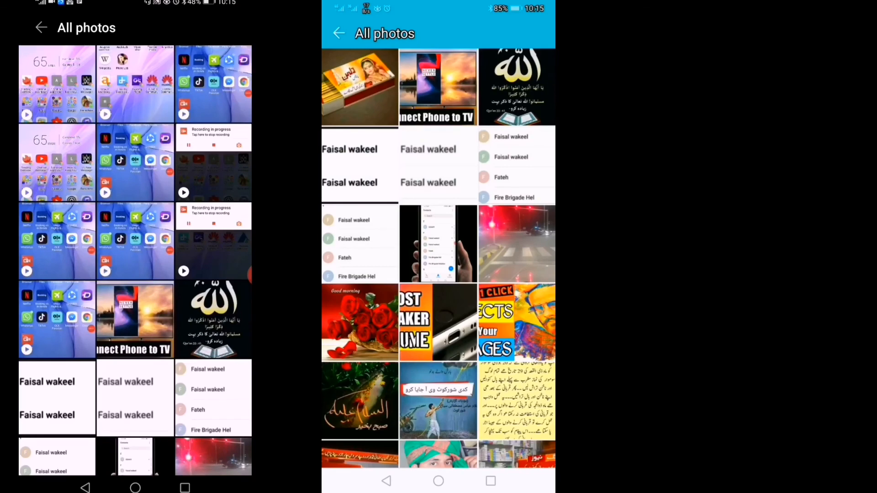
scroll("down", 3)
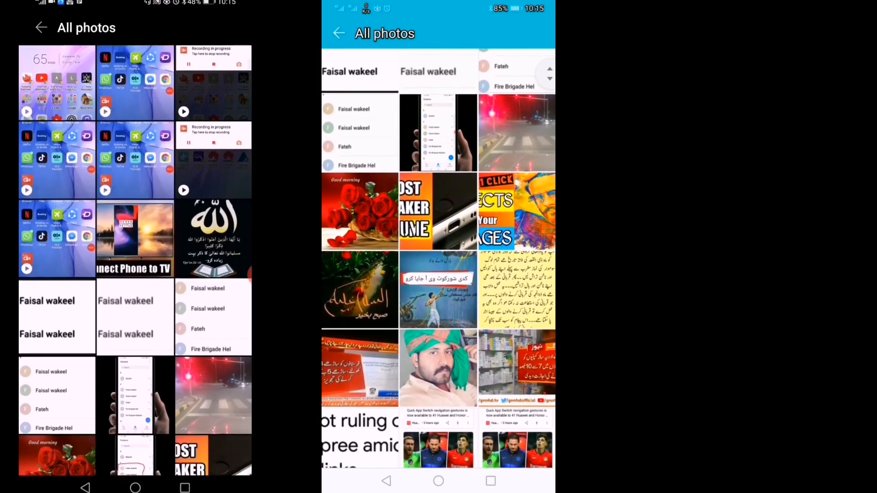
scroll("down", 3)
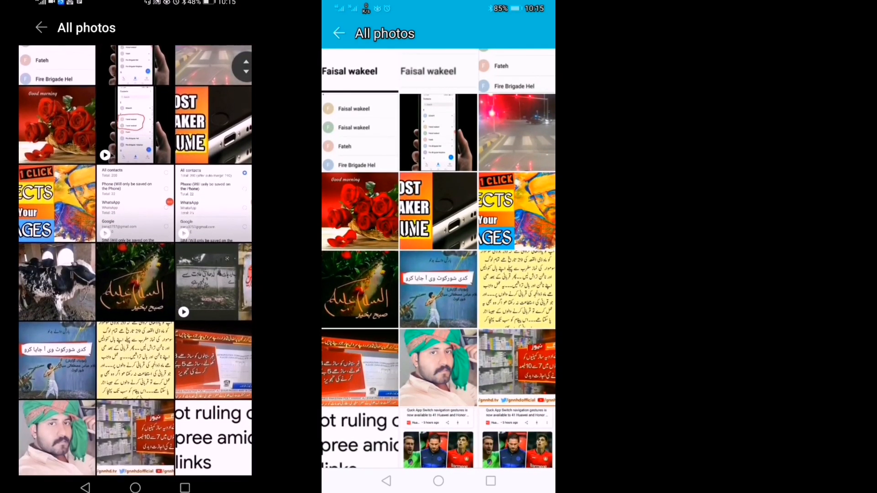